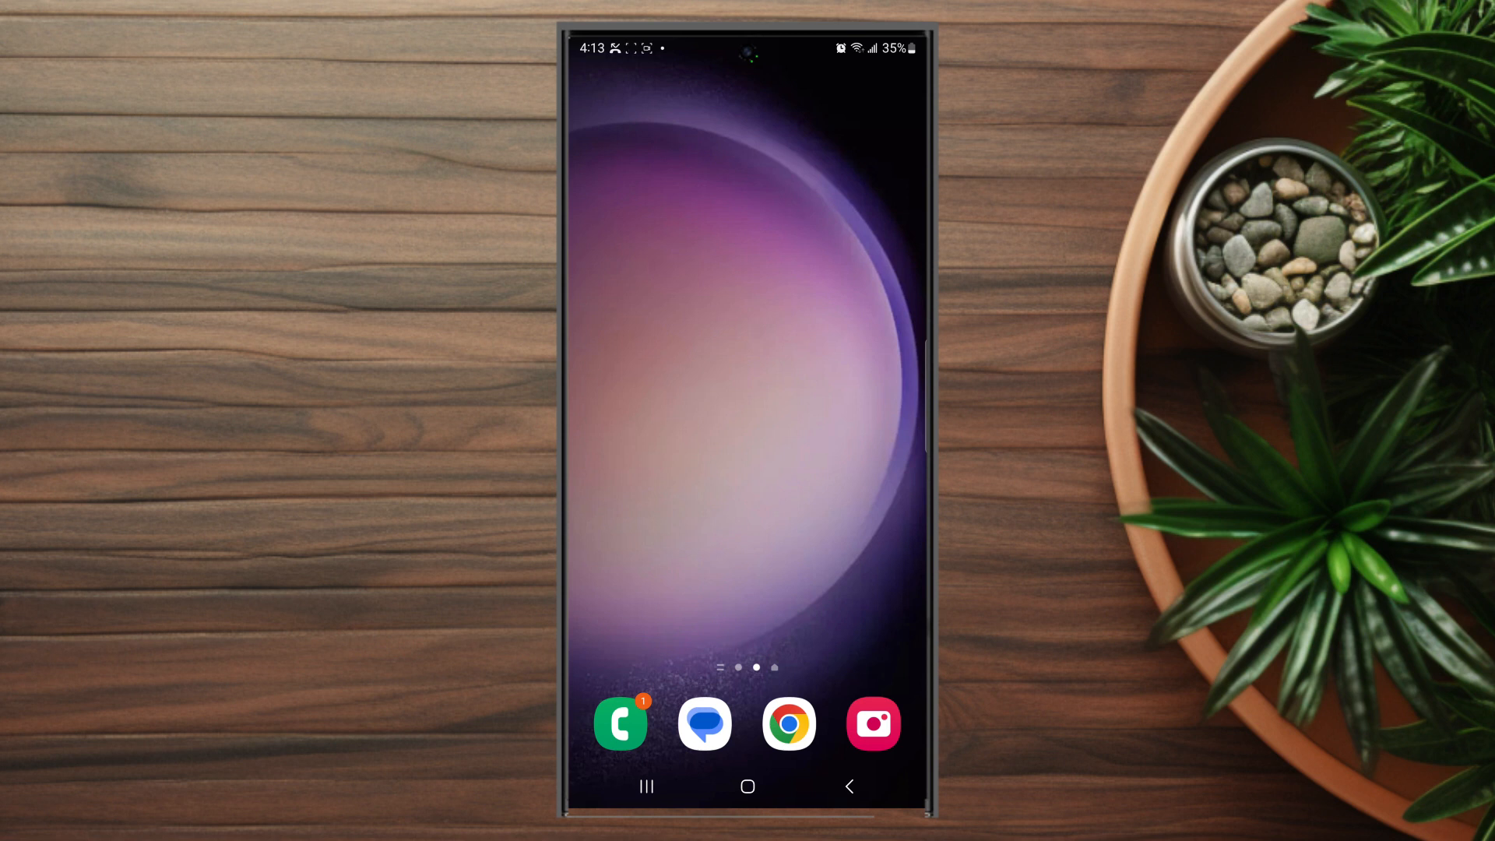
- Launch Messenger and open its Notifications & sounds settings from account settings
click(705, 723)
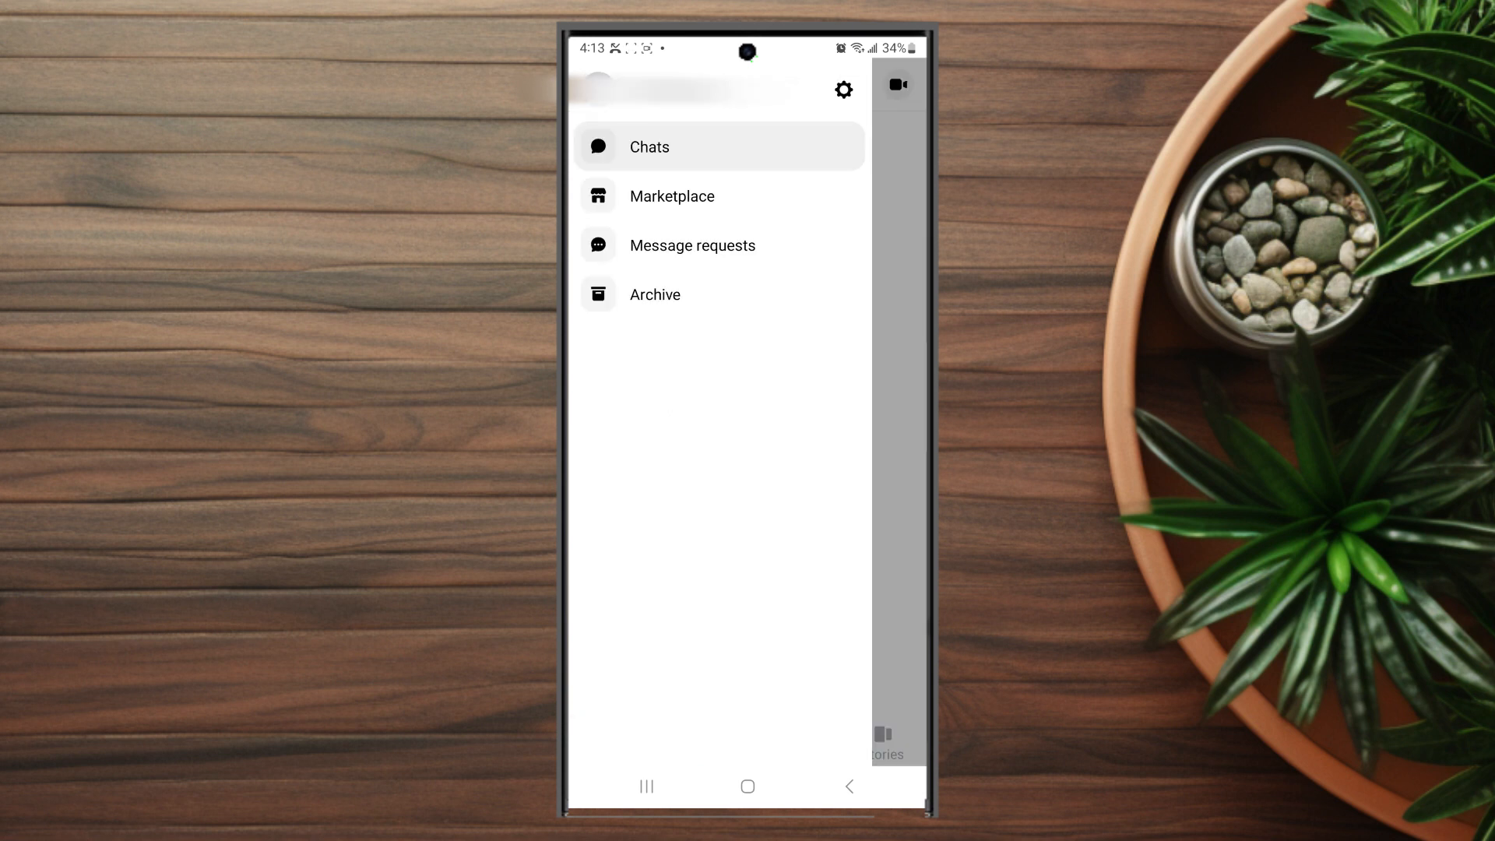
click(843, 89)
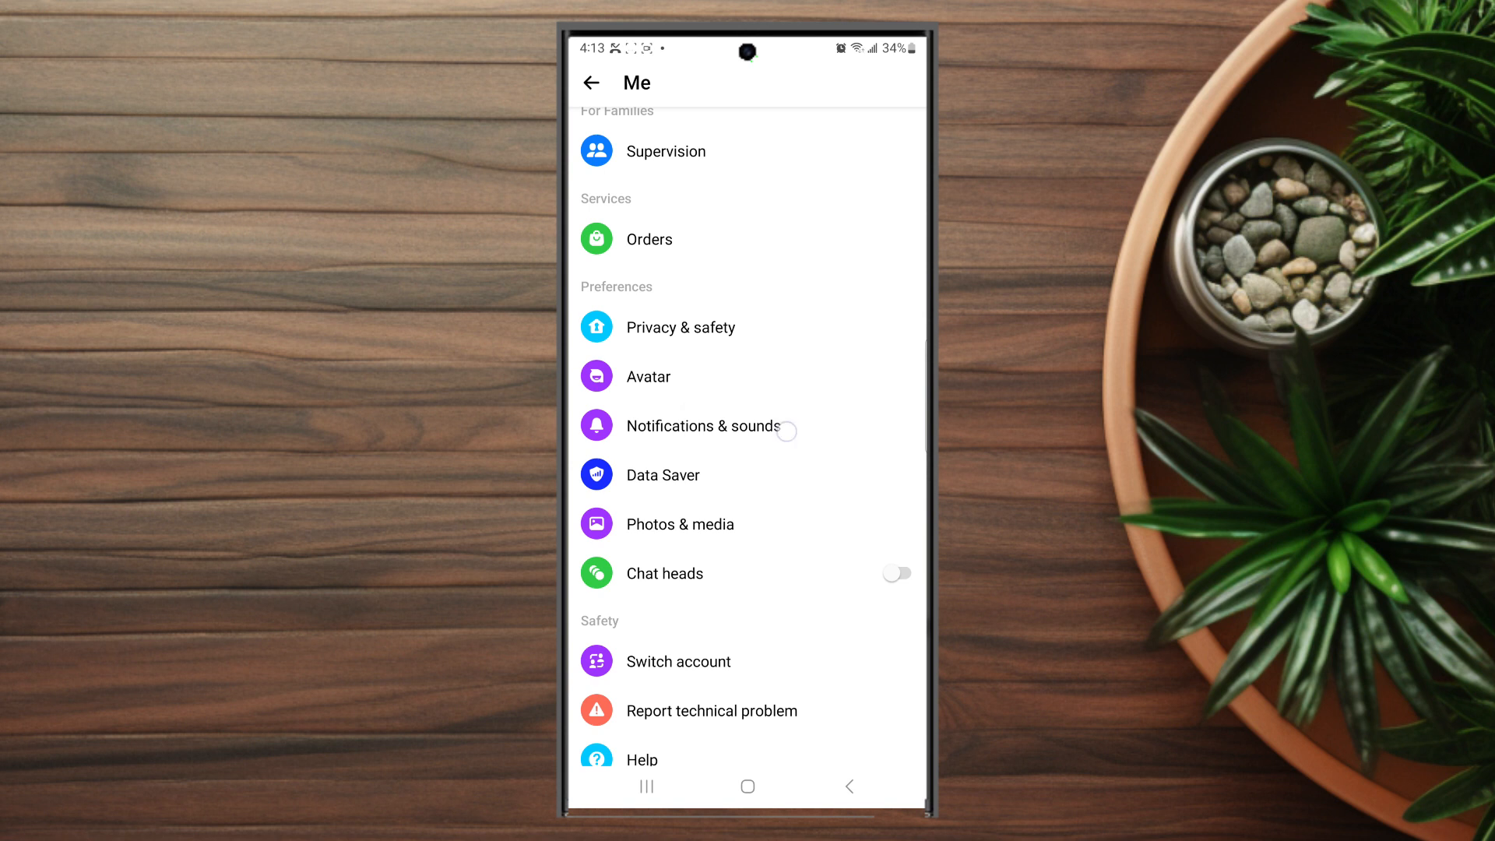
click(727, 425)
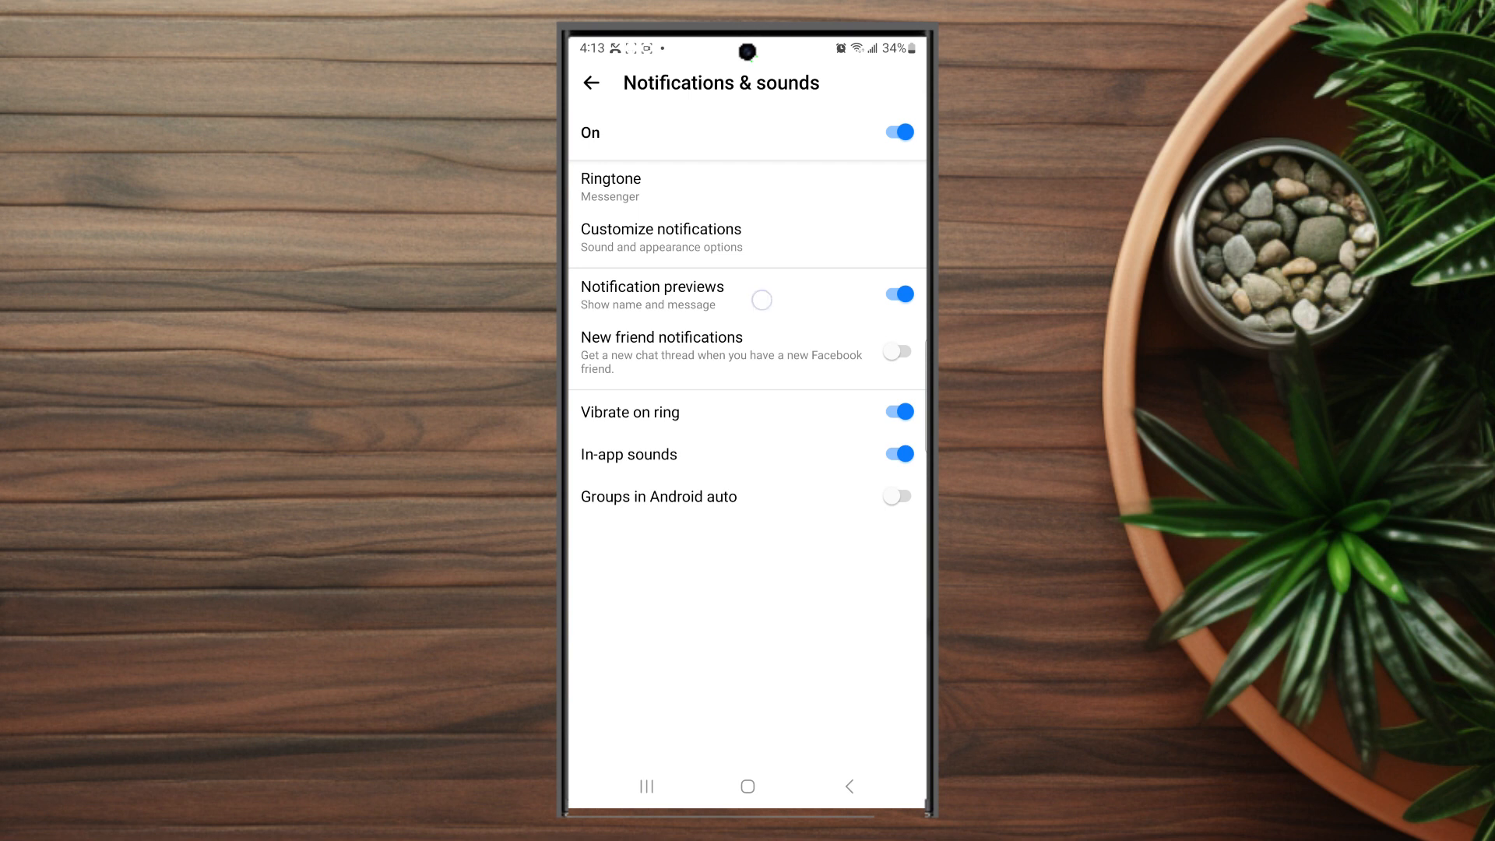